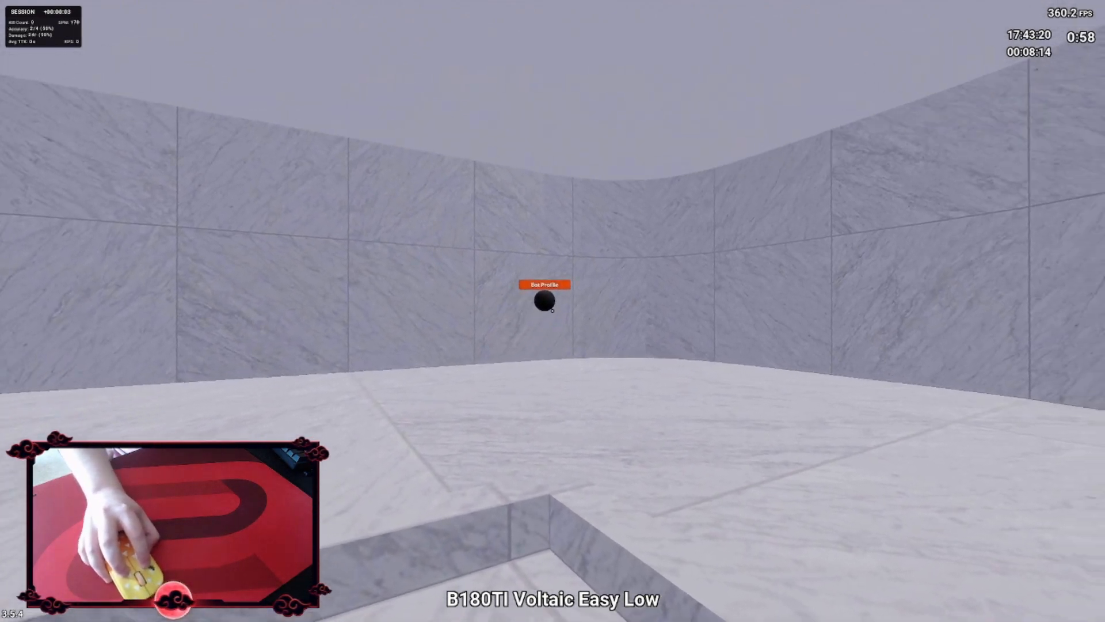
{"action": "mouse_move", "coordinate": [553, 307]}
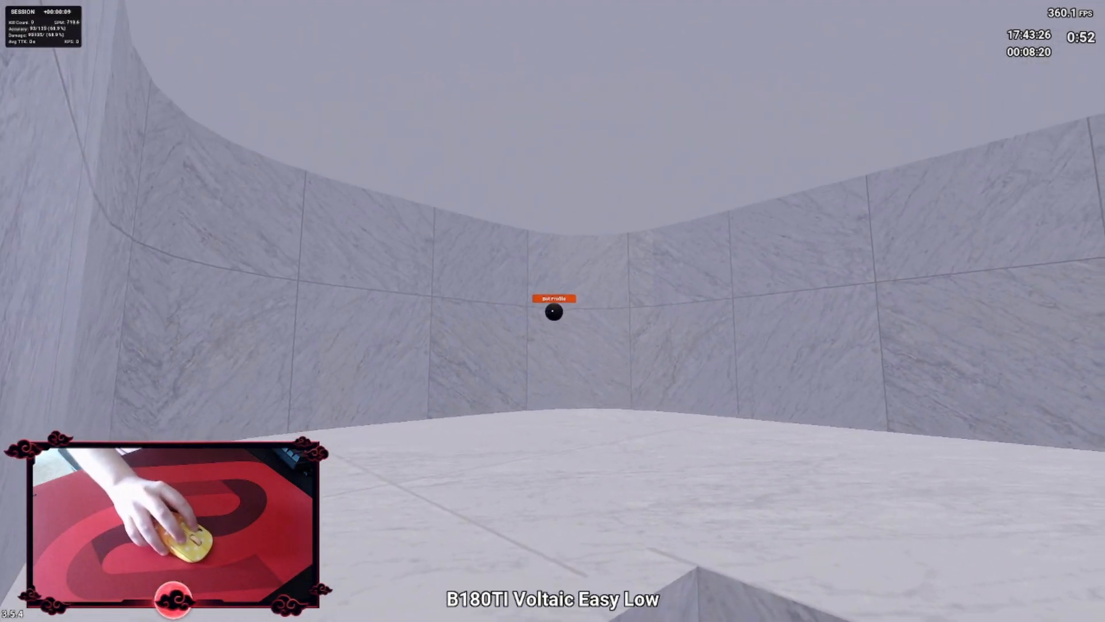
{"action": "mouse_move", "coordinate": [556, 310]}
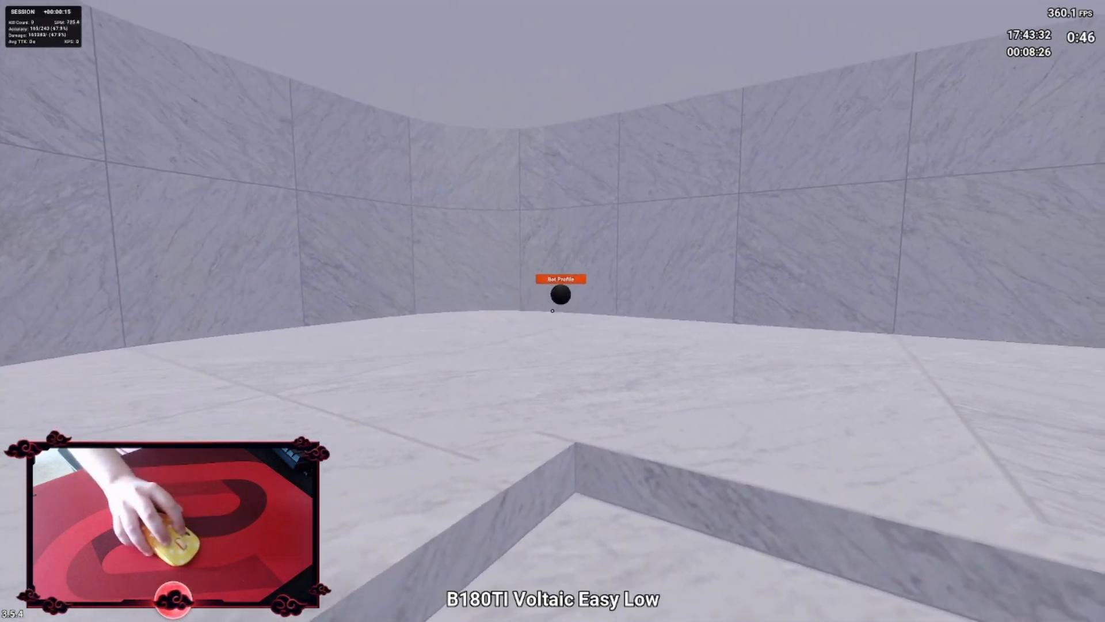
{"action": "mouse_move", "coordinate": [553, 311]}
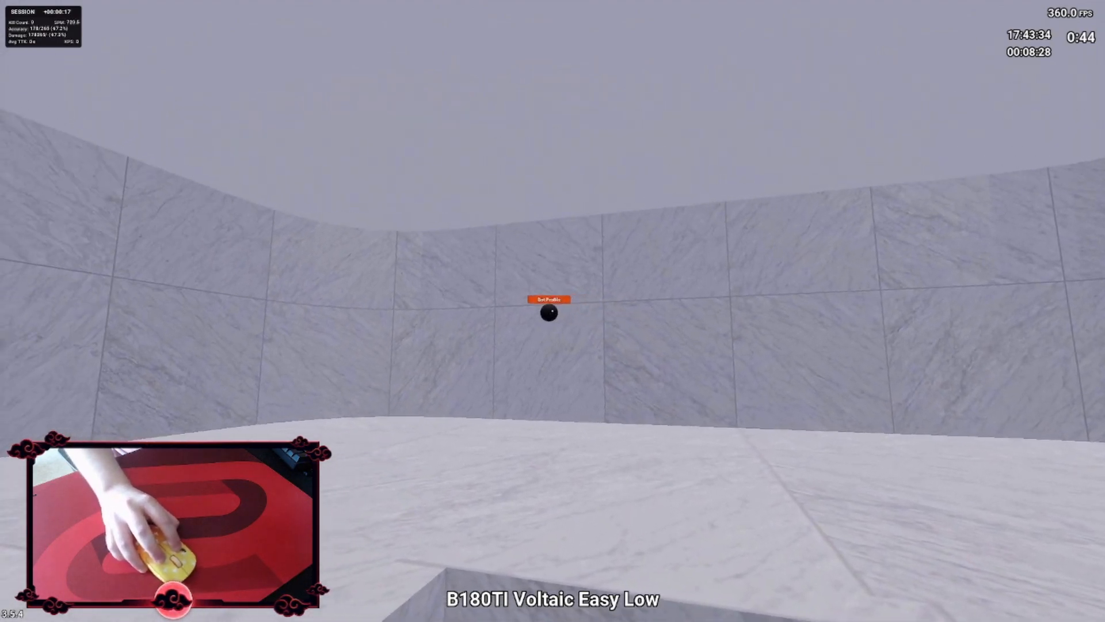
{"action": "mouse_move", "coordinate": [553, 310]}
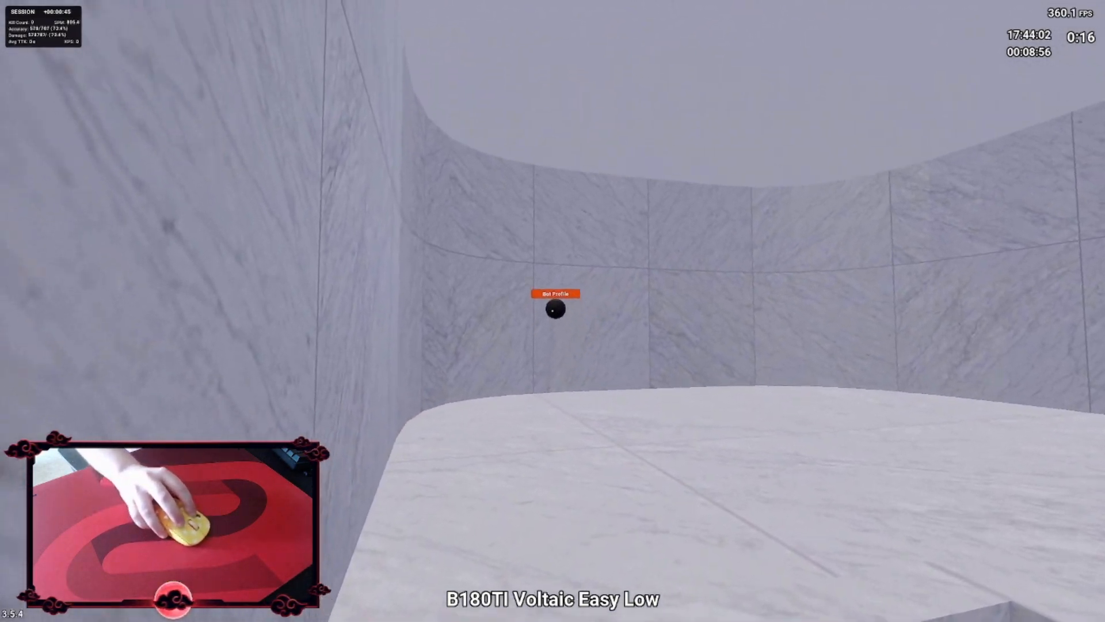
{"action": "mouse_move", "coordinate": [553, 313]}
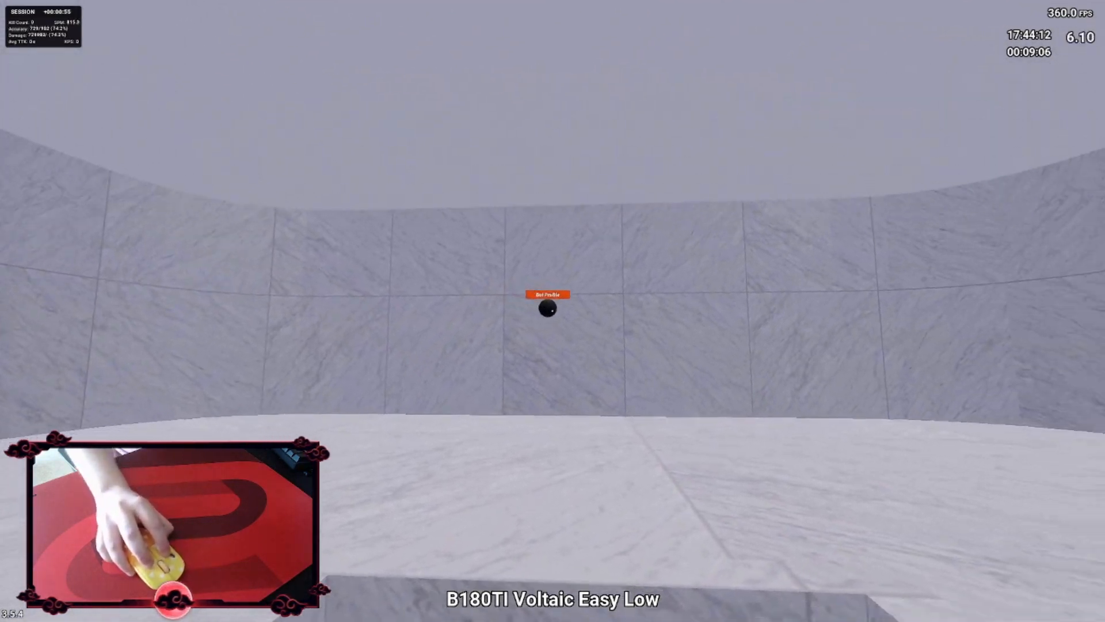
{"action": "mouse_move", "coordinate": [553, 310]}
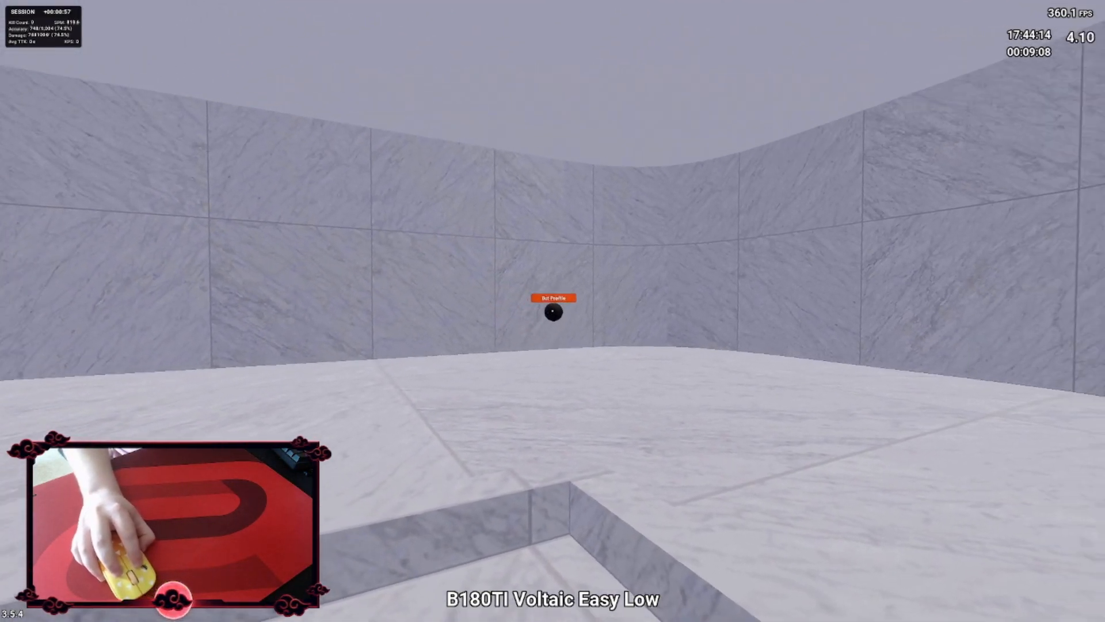
{"action": "mouse_move", "coordinate": [552, 314]}
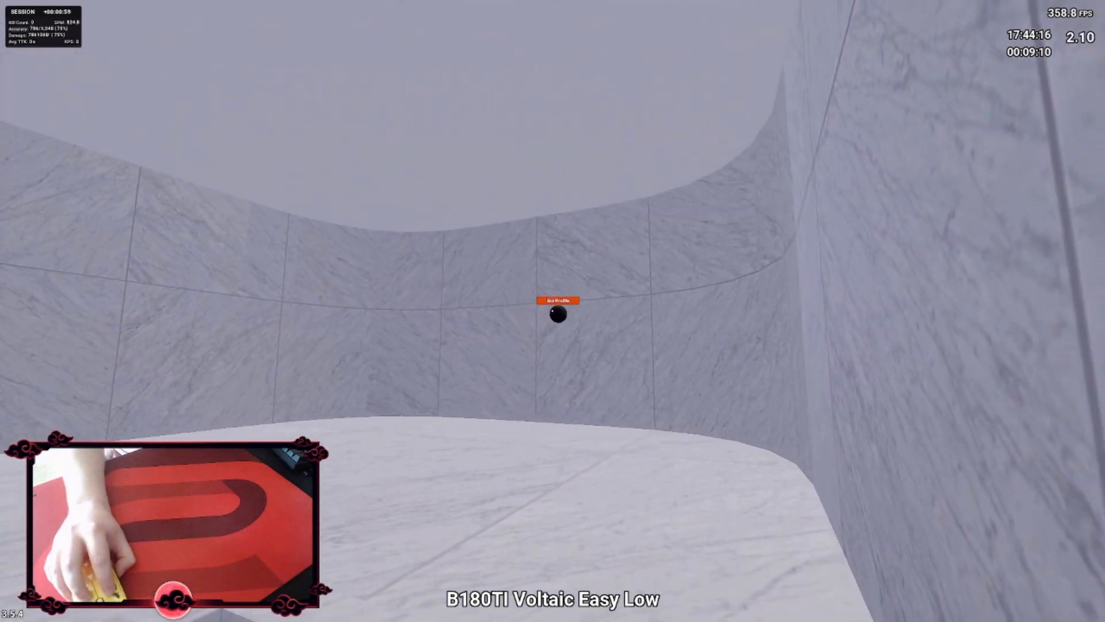